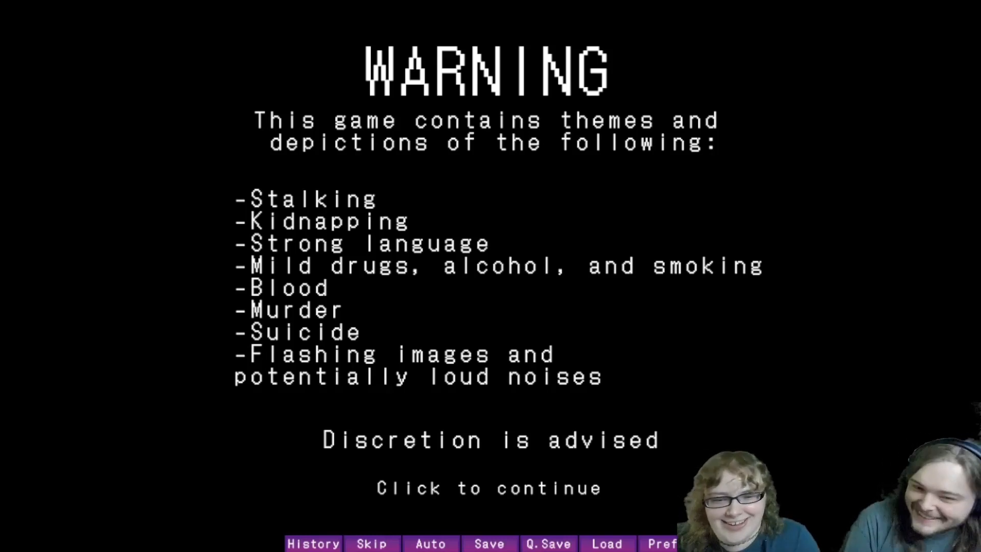
Dismiss the content warning to reach the Cemetery Mary title menu
click(489, 488)
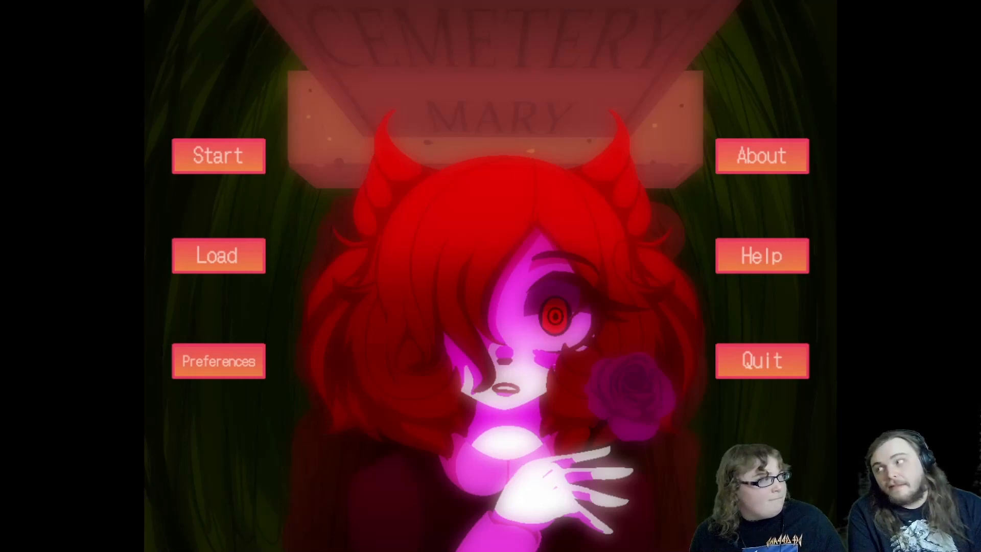
mouse_move(217, 255)
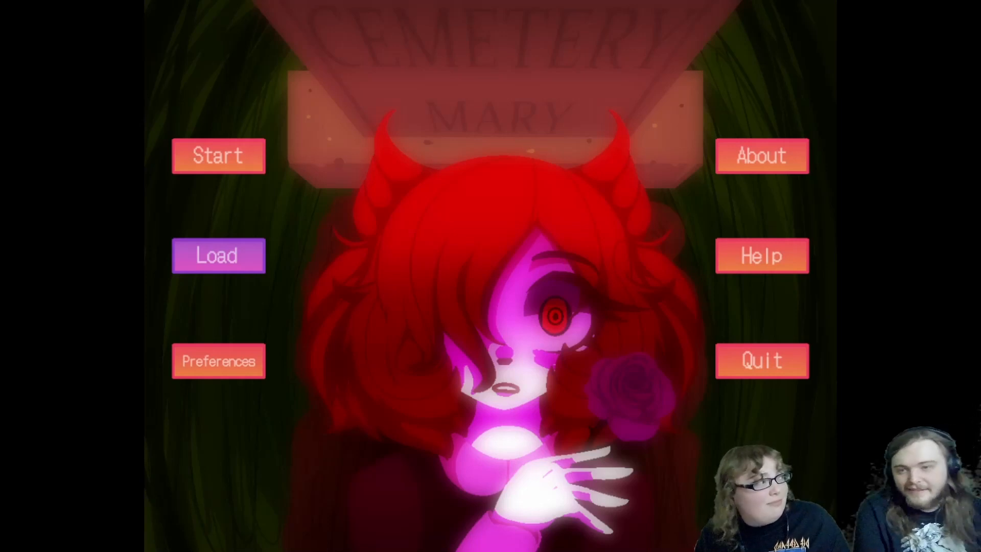
Enter the story from the title menu and advance past the box-opening narration
click(217, 255)
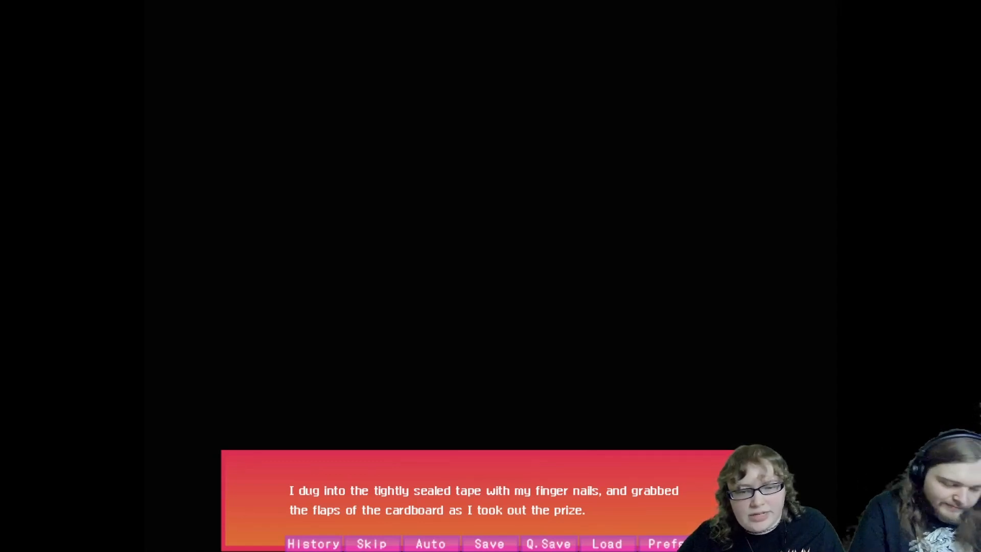
click(475, 494)
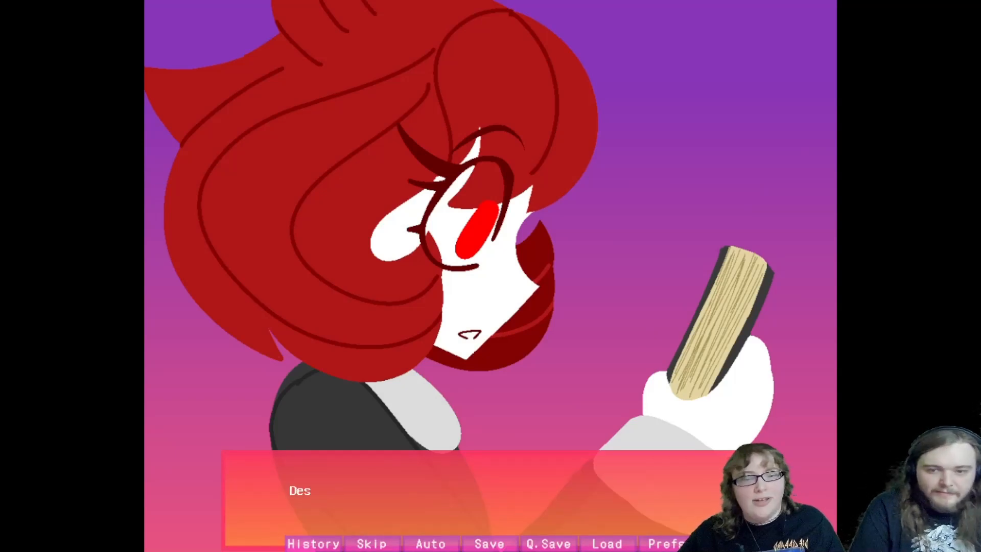
Advance through the worn book description and Crowven's scam and 'as long as you're happy' remarks
click(488, 495)
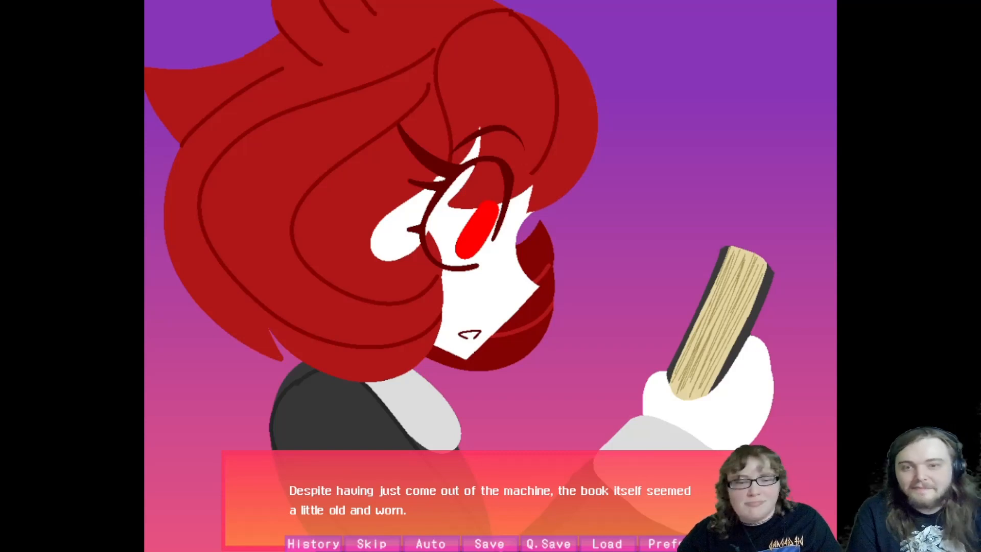
click(488, 488)
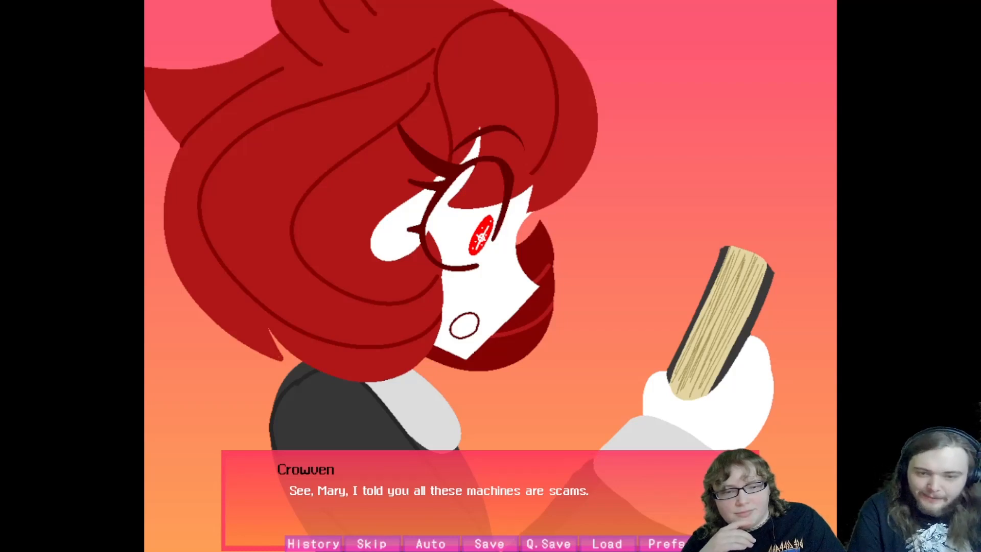
click(438, 490)
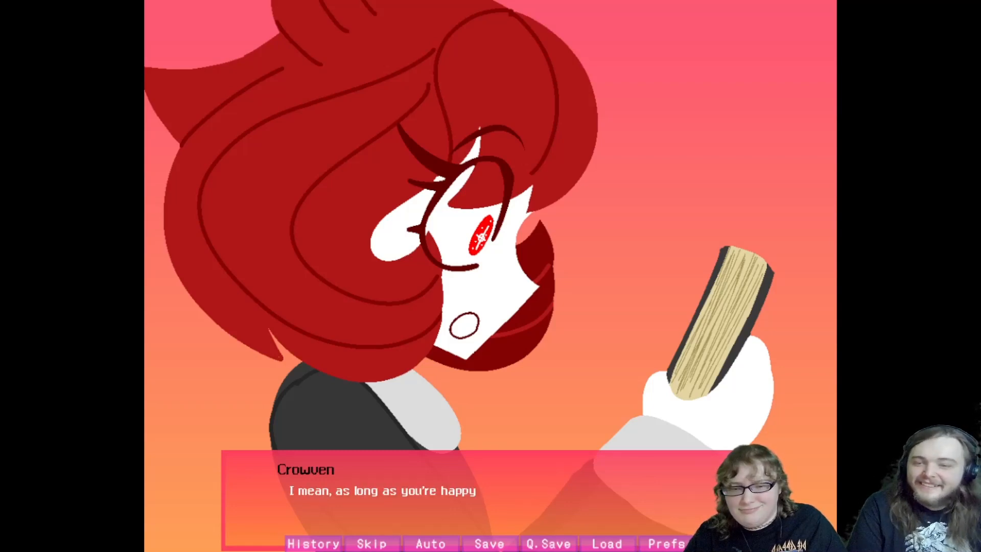
click(488, 491)
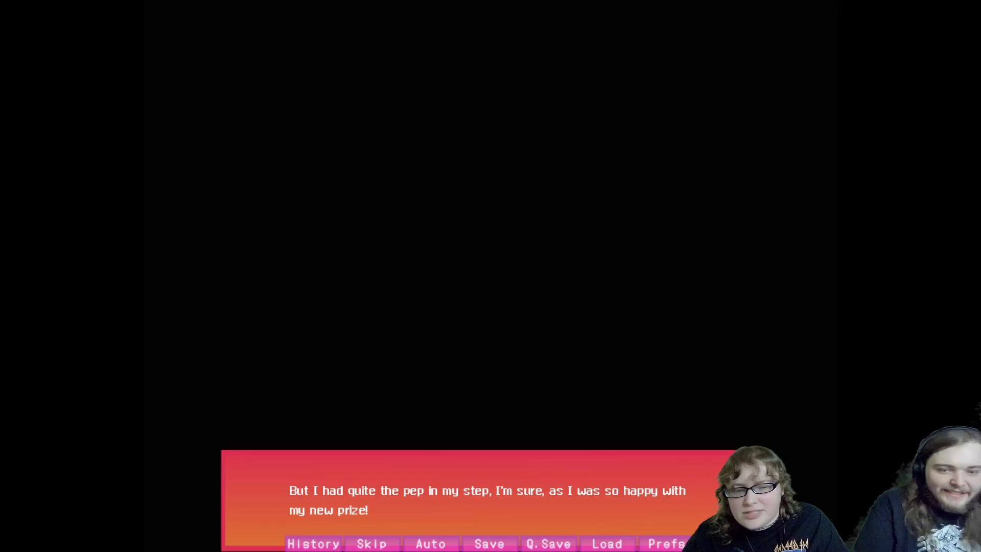
Advance past the prize, dinner, bus ride and bedtime narration to Mary asking 'Hey...are you still there?'
click(484, 490)
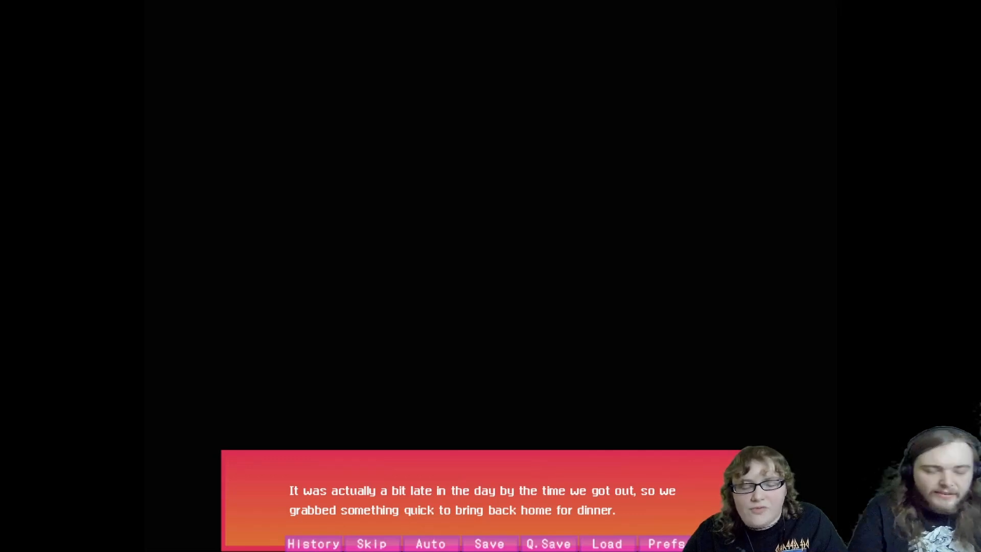
click(475, 490)
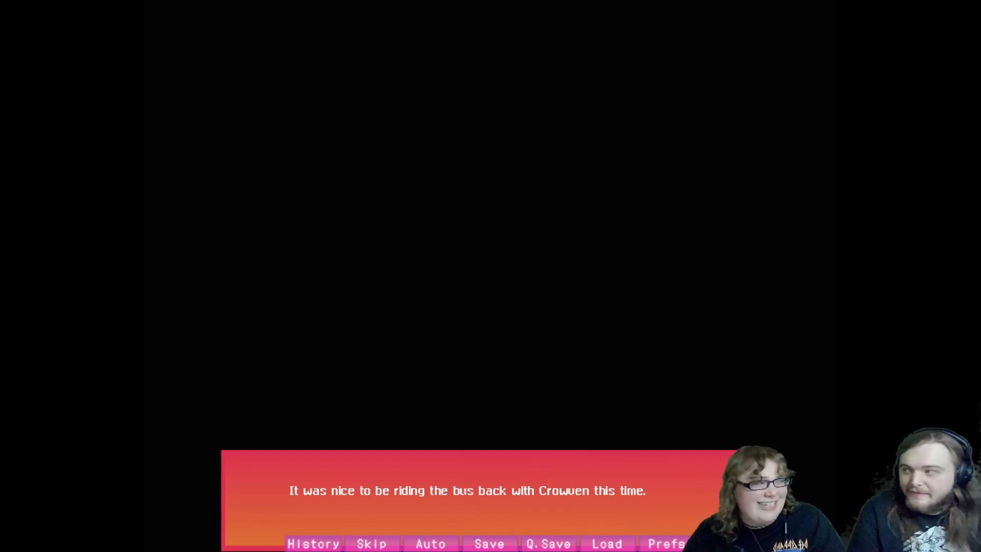
click(466, 491)
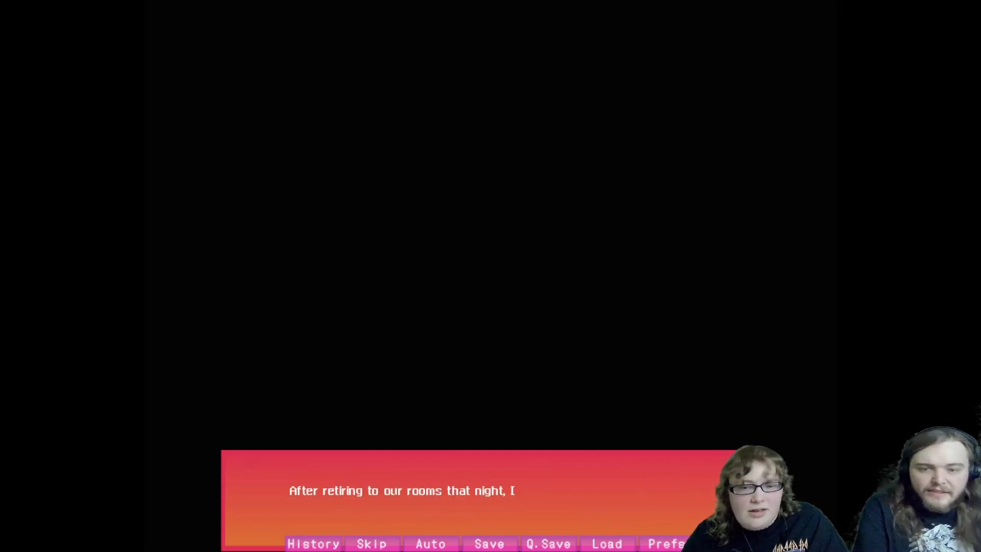
click(475, 495)
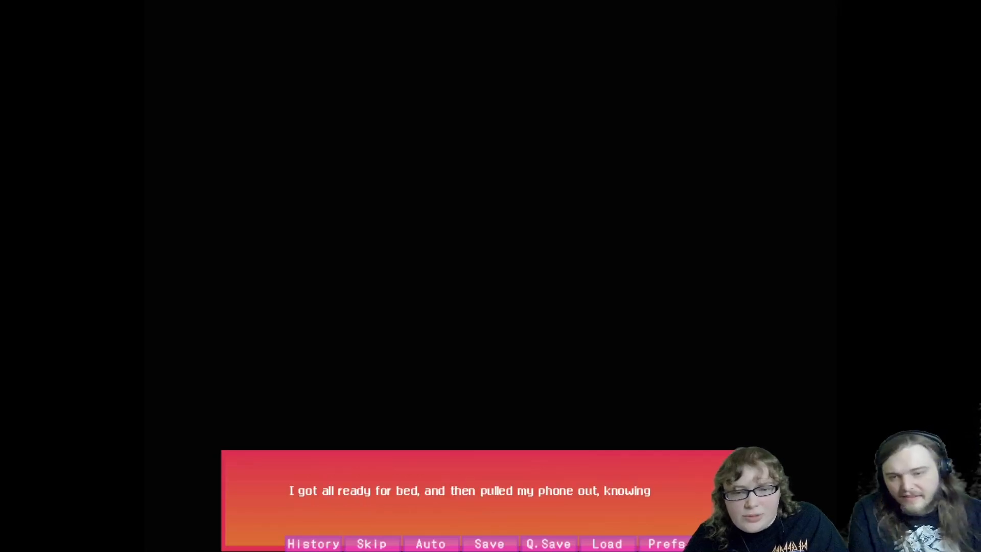
click(469, 495)
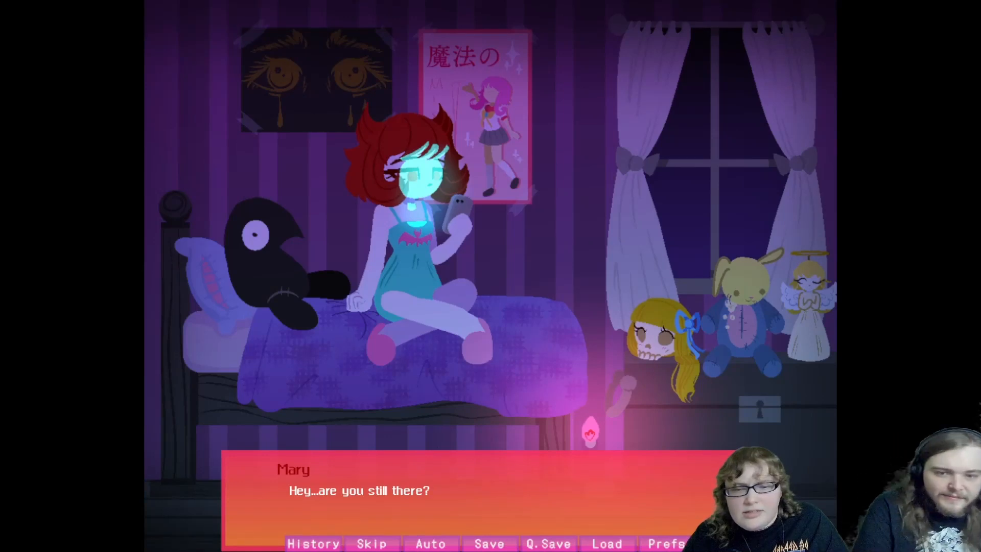
click(438, 491)
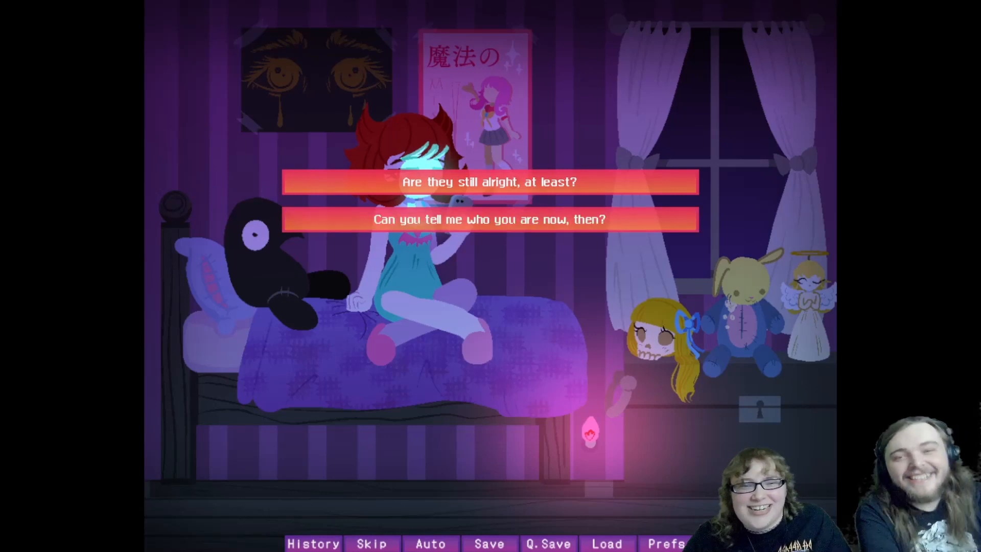
mouse_move(487, 181)
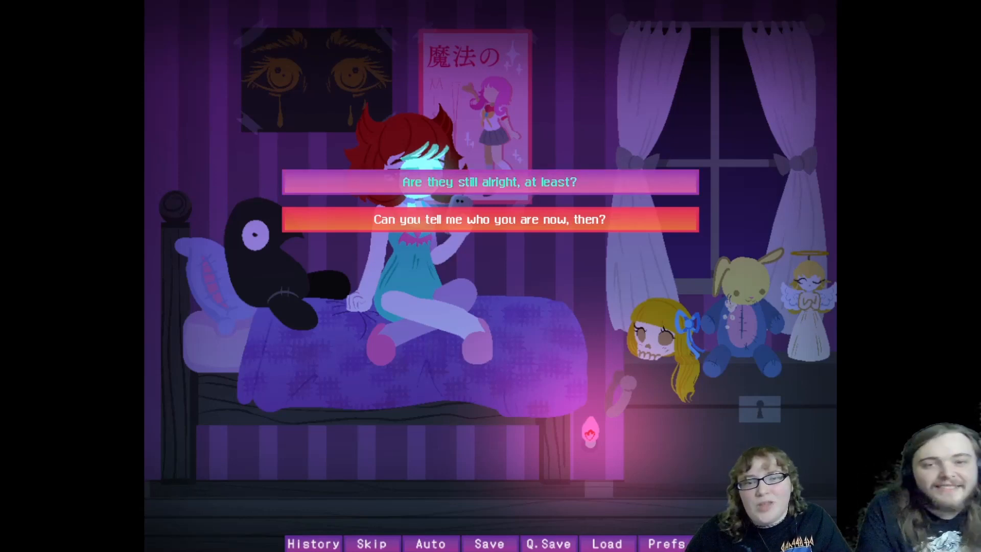
Choose 'Are they still alright, at least?' so Mary admits she never hears from them
click(490, 219)
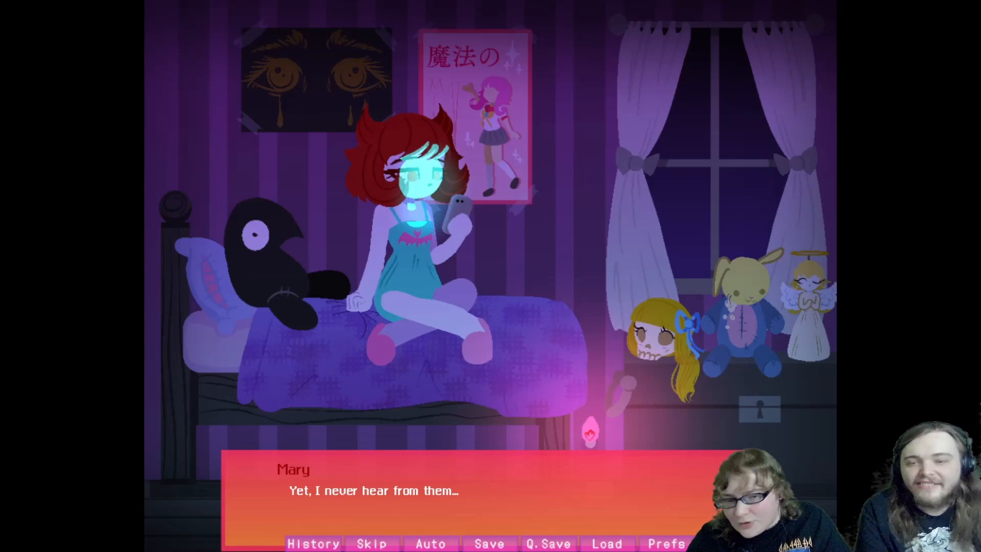
Advance past Mary never hearing from them to the narration that she woke up early
click(438, 491)
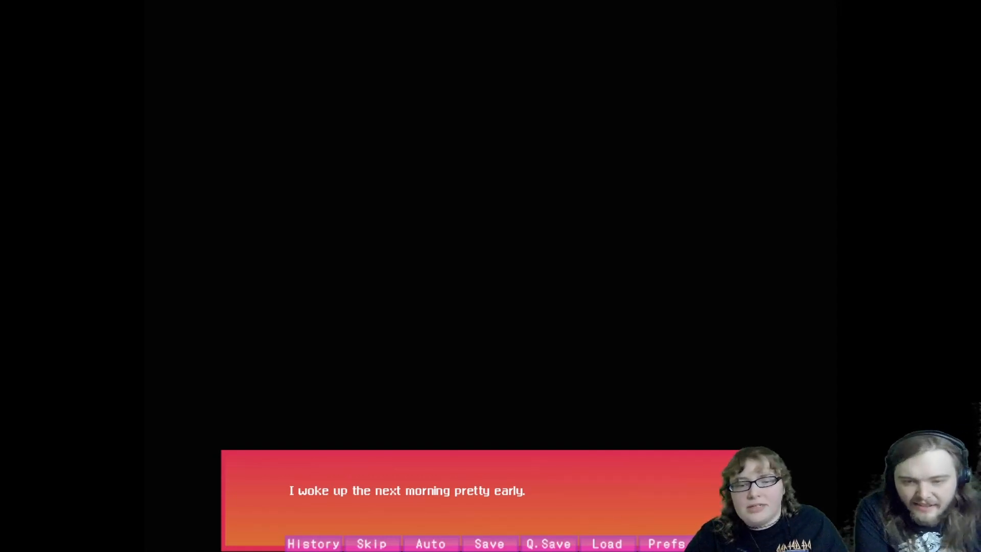
Advance through the morning narration, Mary cooking and Crowven coming downstairs, until 'Come into the kitchen!'
click(439, 491)
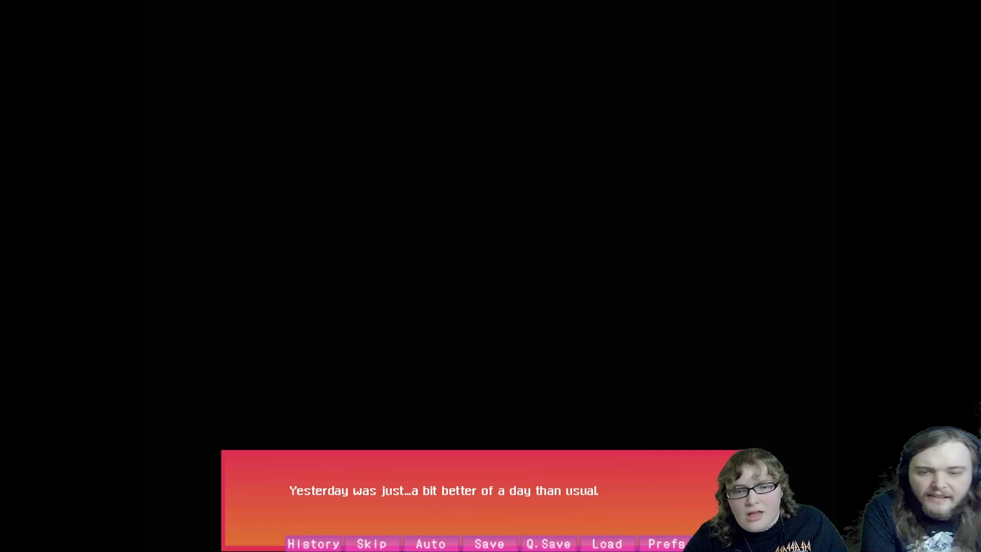
click(488, 491)
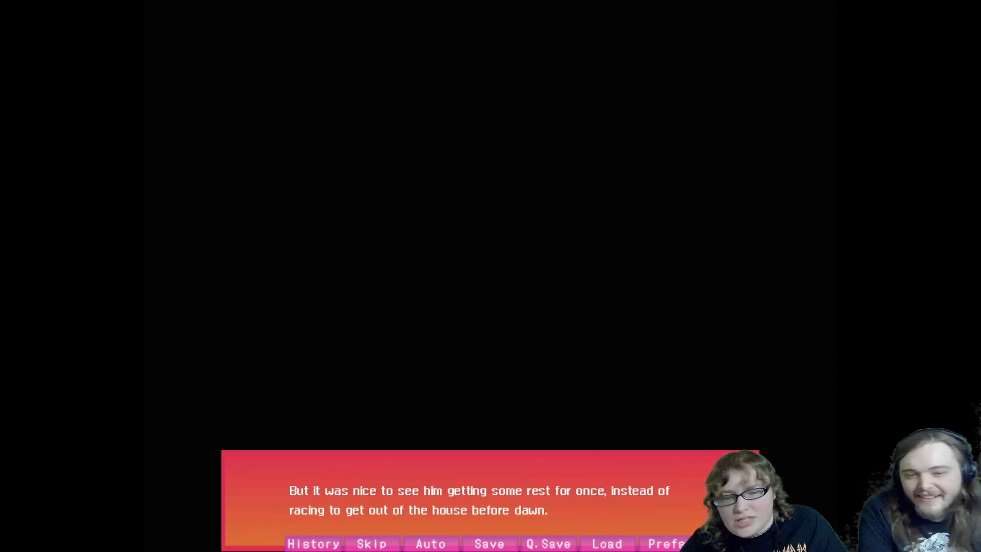
click(489, 500)
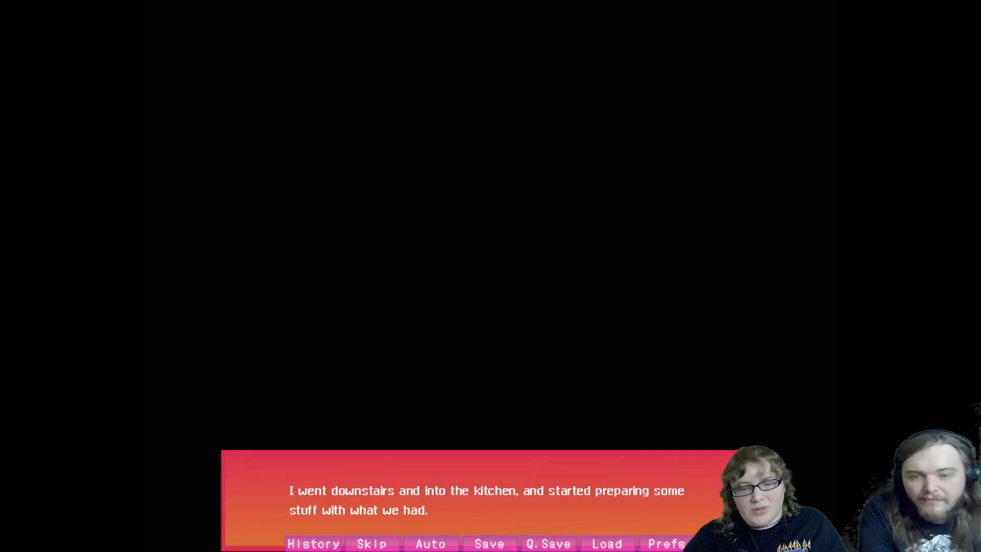
click(489, 497)
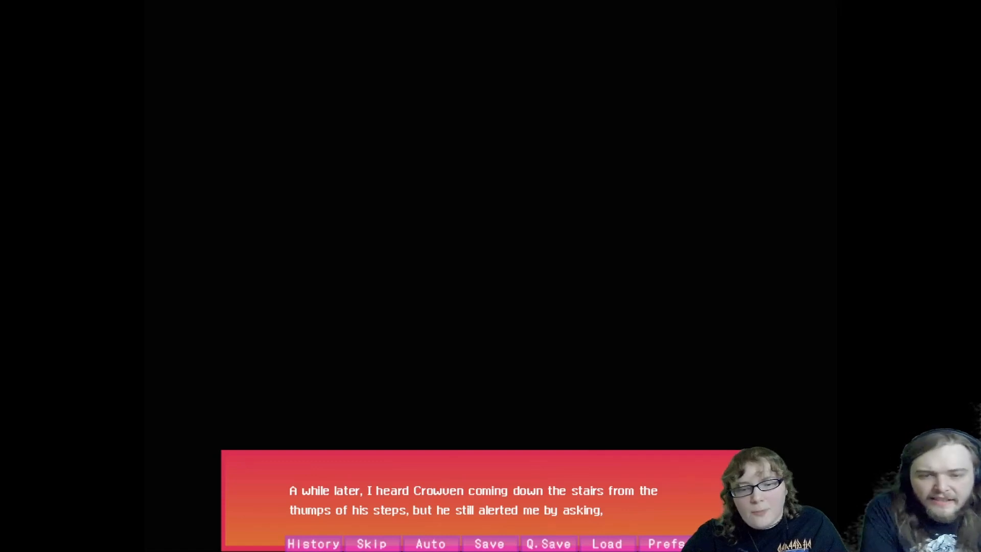
click(488, 497)
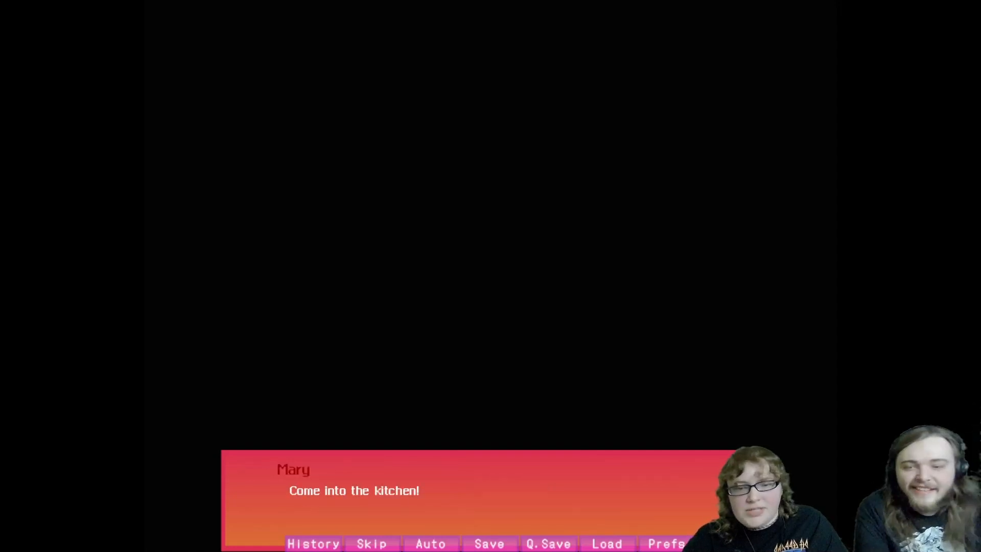
Advance past Mary calling Crowven in to the kitchen pancake illustration
click(476, 497)
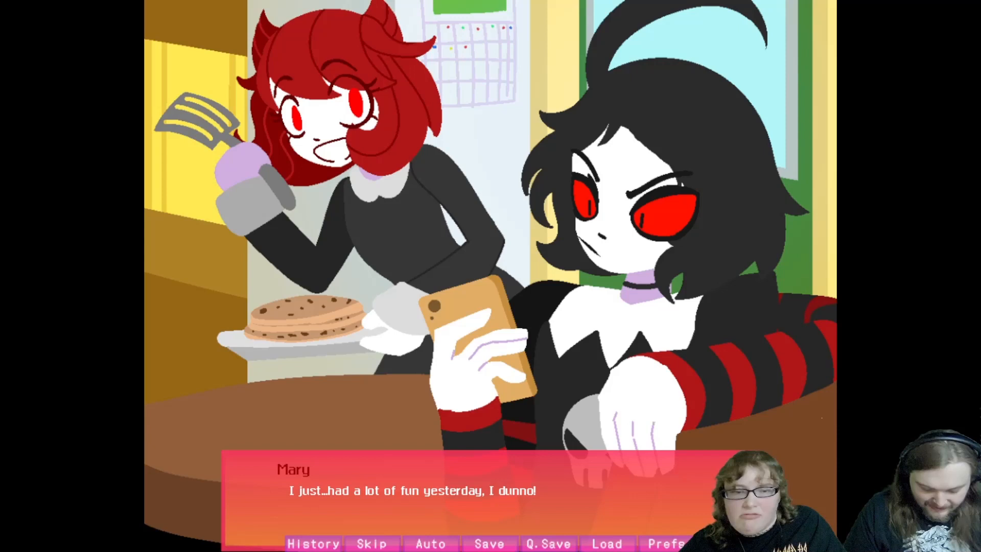
Advance past Mary saying she had fun to her keeping herself busy throughout the day
click(488, 490)
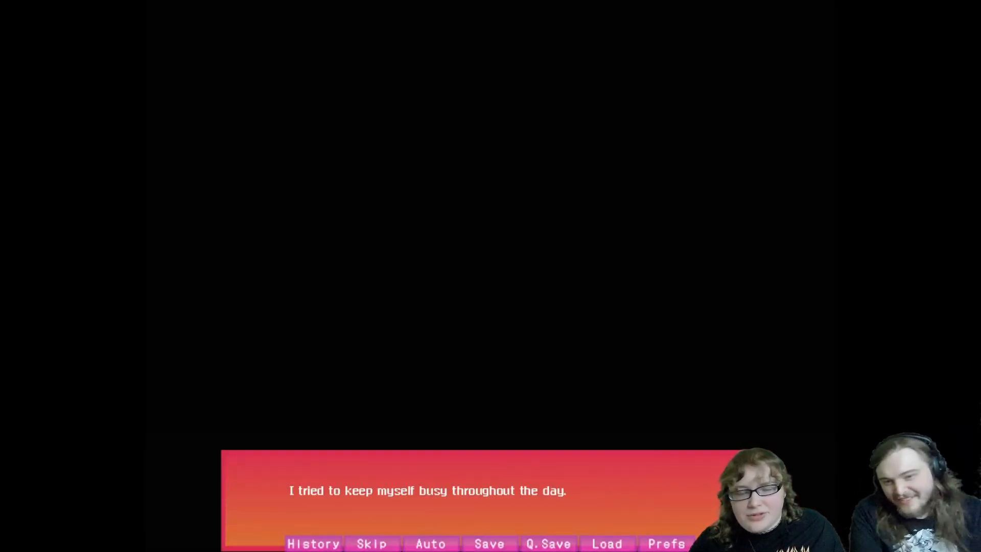
Advance Mary's thoughts on meeting Crowven's friends and the bus ride until she trusts they're nice people
click(489, 489)
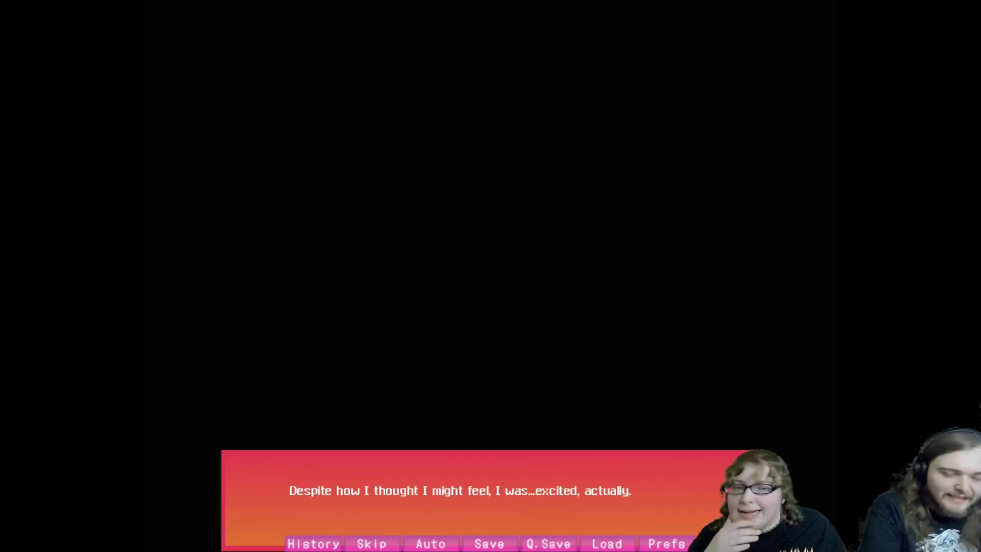
click(475, 490)
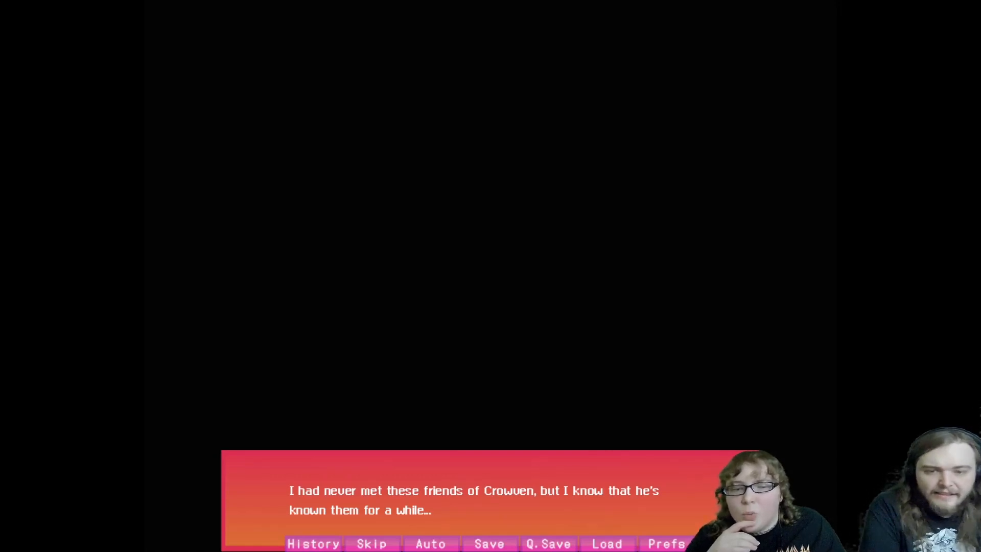
click(475, 501)
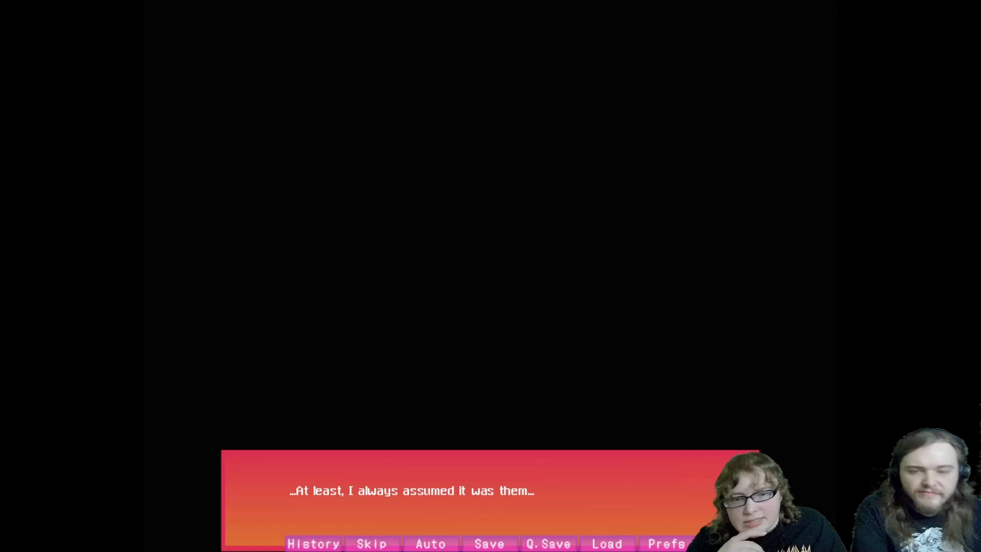
click(489, 489)
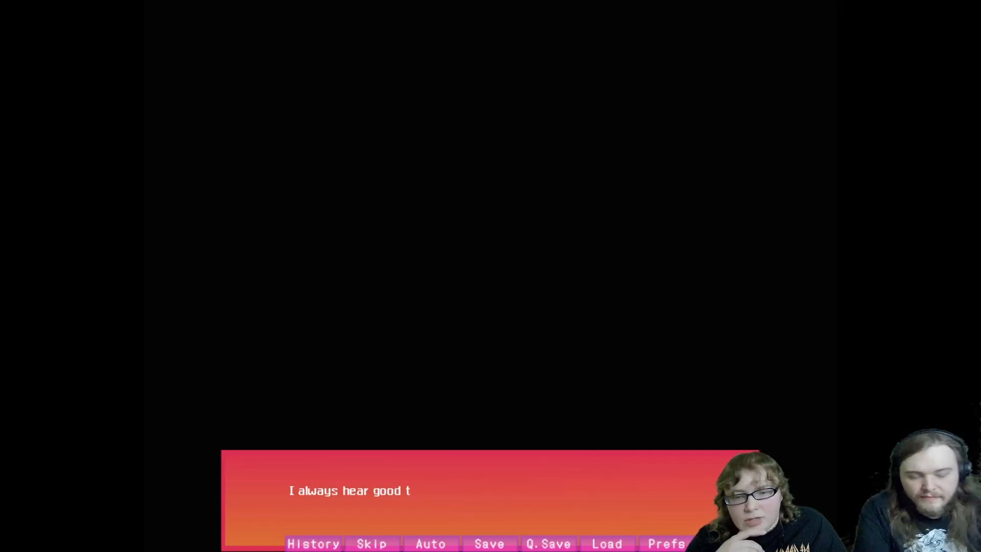
click(488, 494)
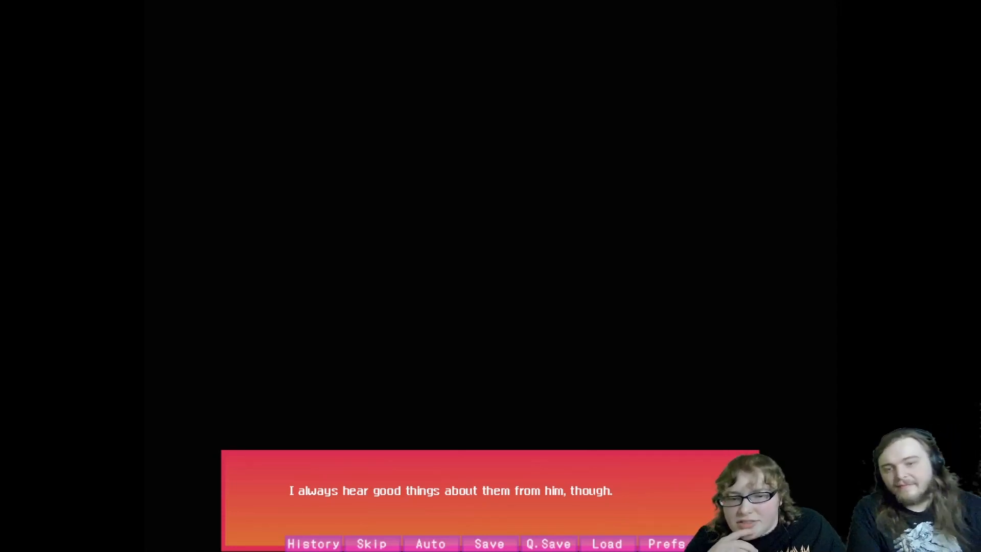
click(489, 489)
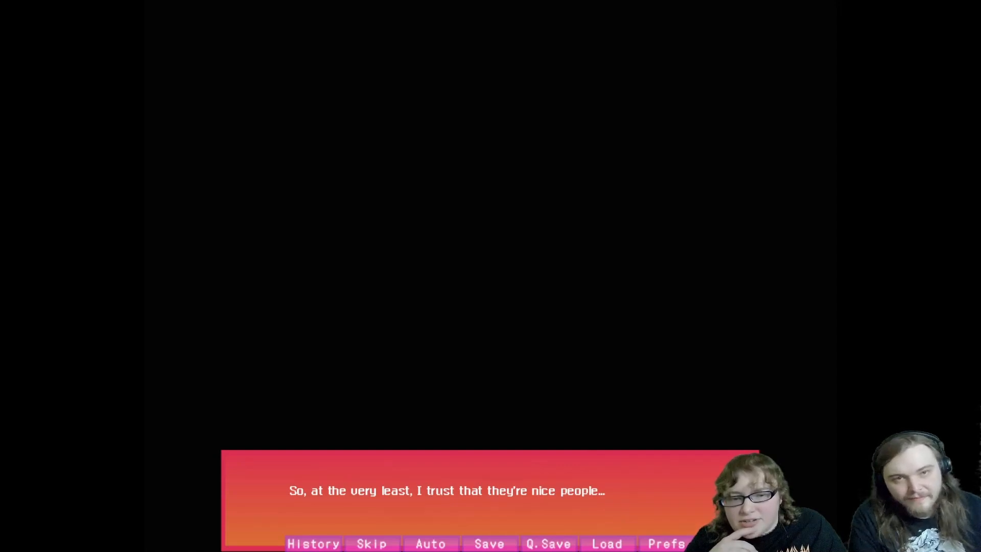
click(488, 495)
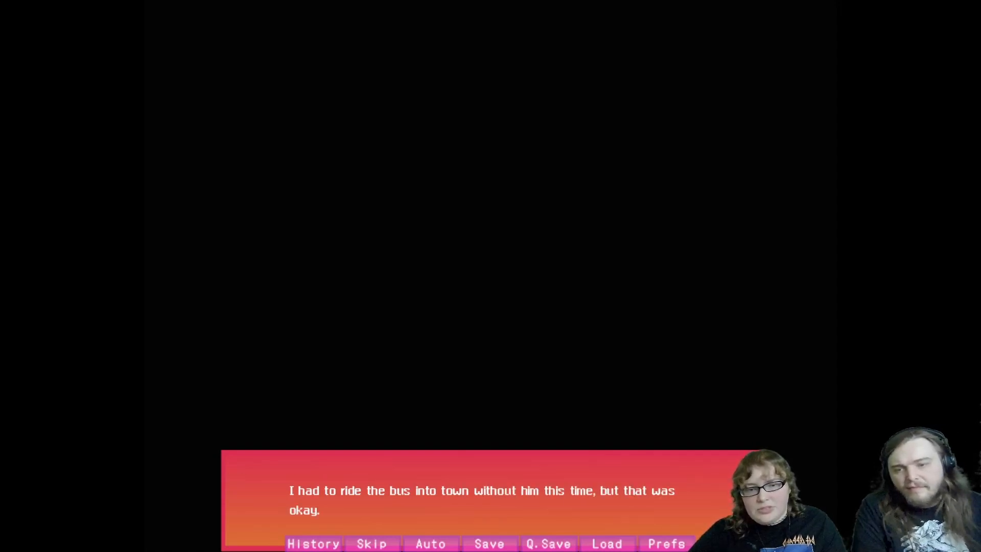
Advance the narration from the bus ride to meeting Crowven's friends at the staircase
click(489, 494)
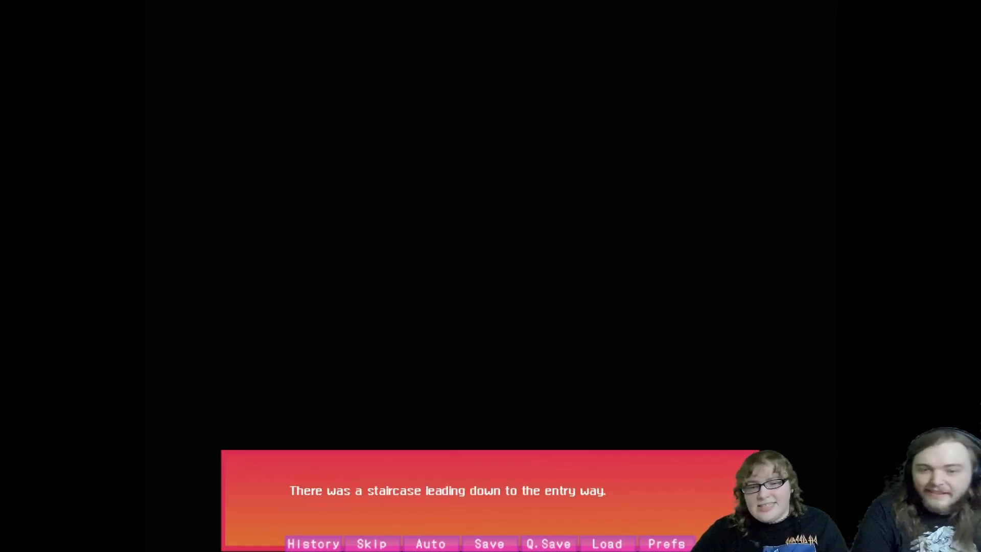
click(488, 490)
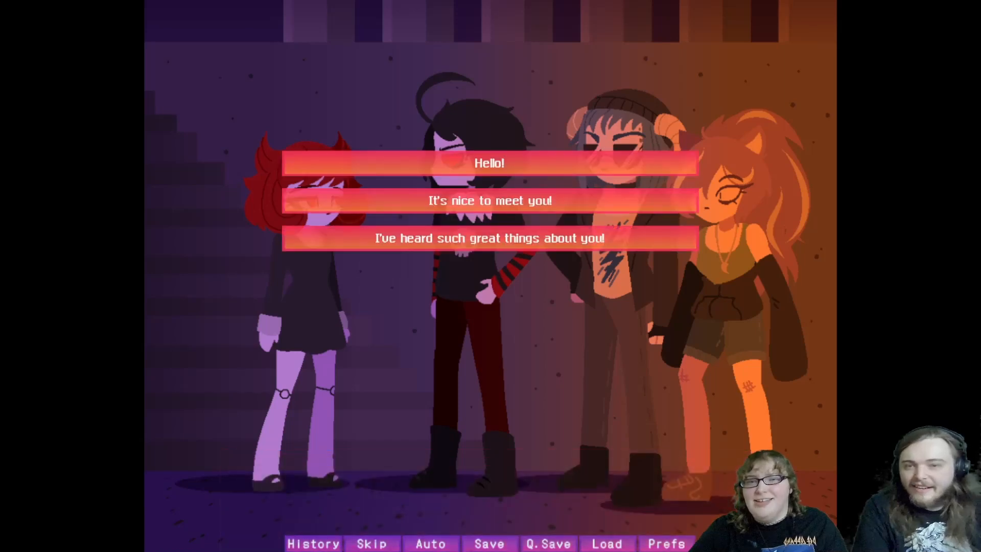
mouse_move(489, 200)
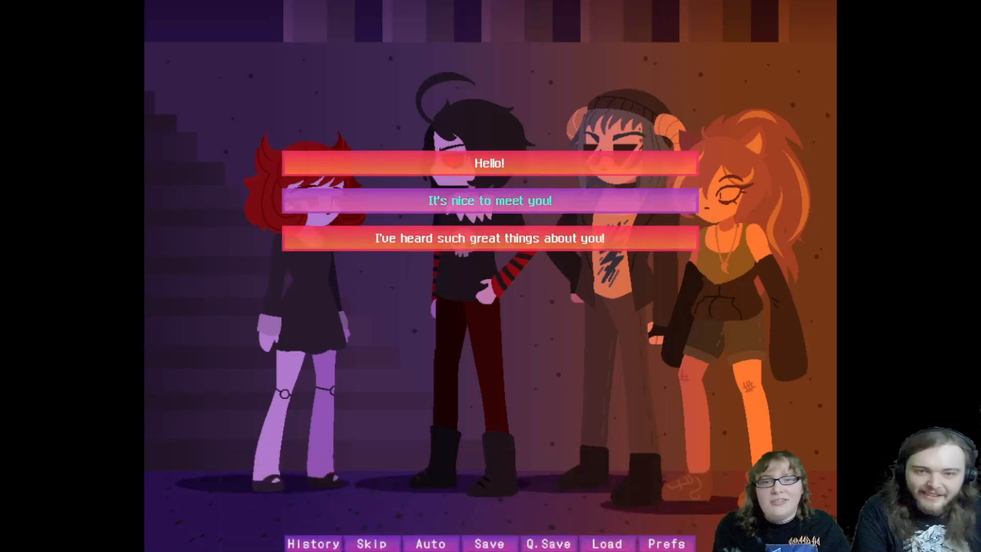